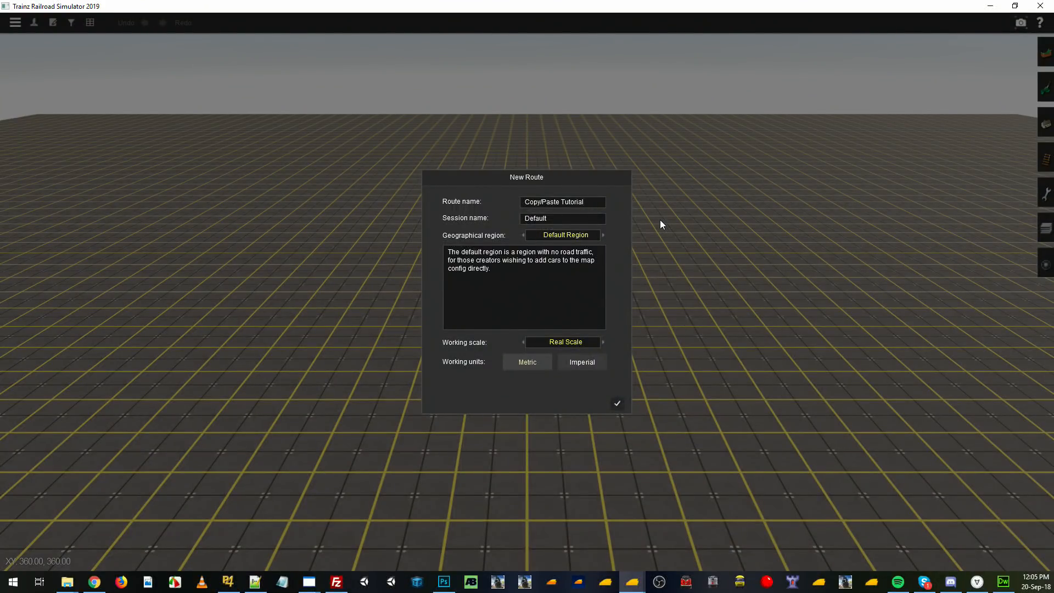
{"action": "mouse_move", "coordinate": [679, 224]}
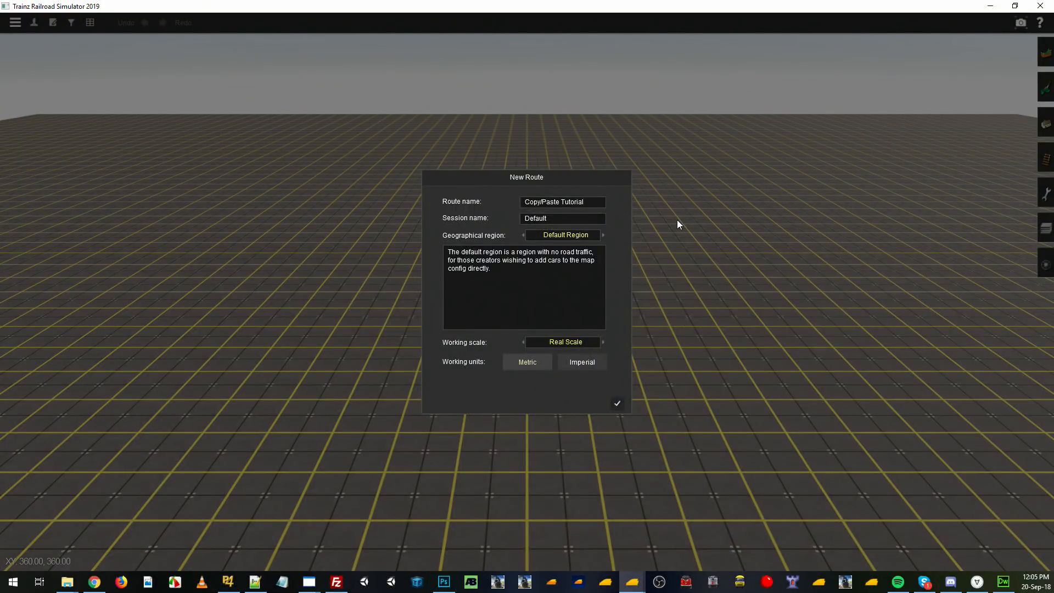
{"action": "mouse_move", "coordinate": [673, 220]}
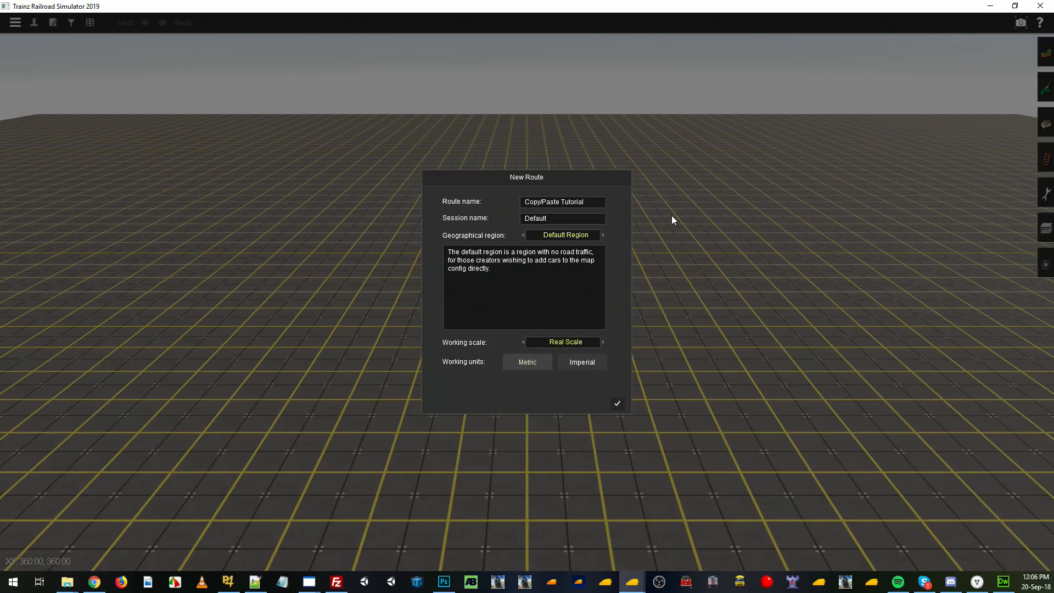
{"action": "mouse_move", "coordinate": [633, 406]}
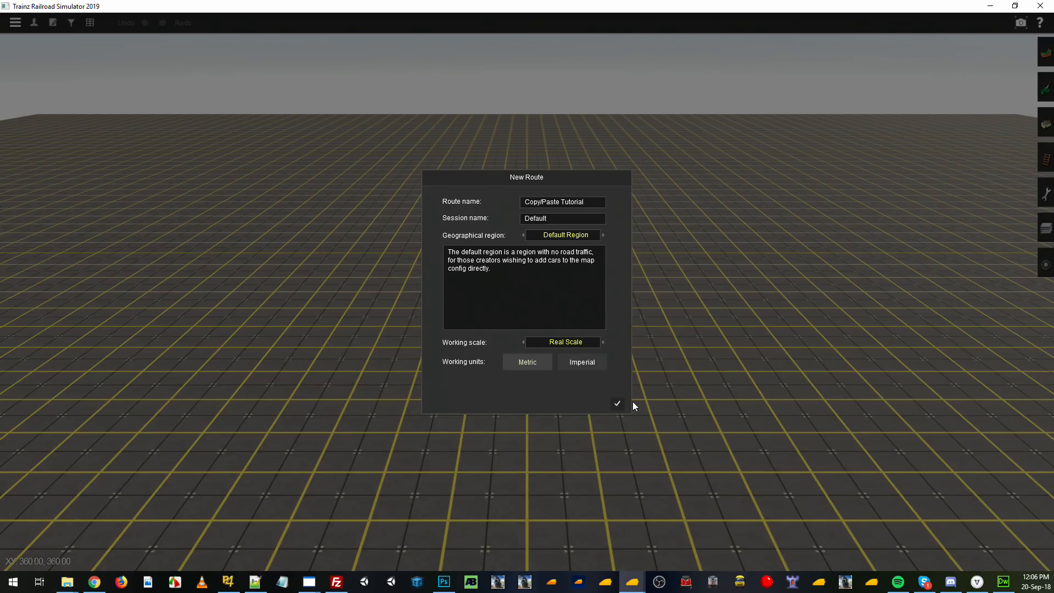
Step: Confirm the settings to create the new Copy/Paste Tutorial route
{"action": "left_click", "coordinate": [617, 403]}
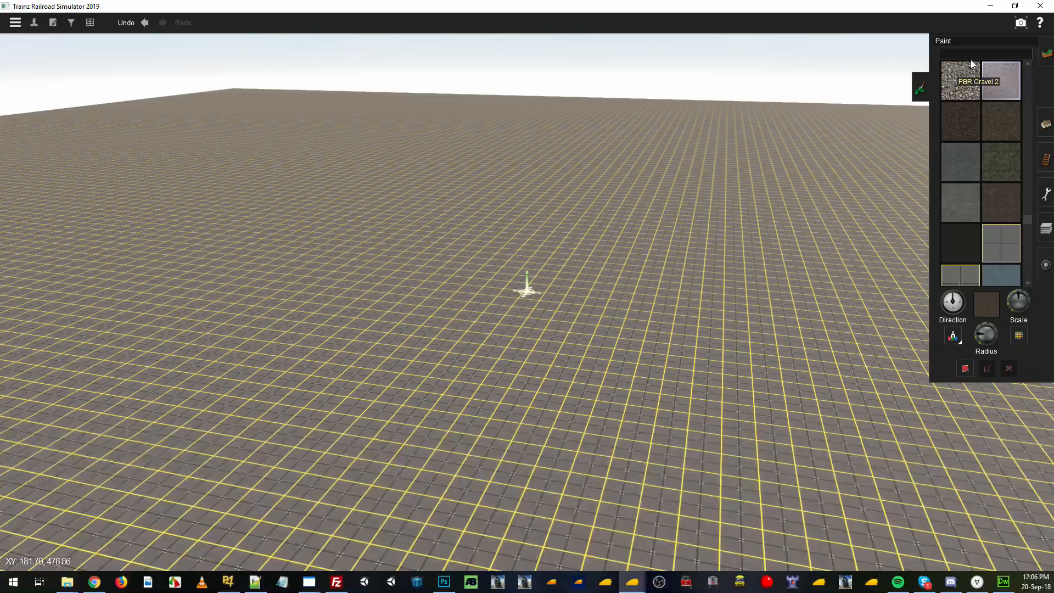
Step: Filter ground textures for 'pbr' grass and make PBR Grass 6 the active paint texture
{"action": "type", "text": "pbr grass"}
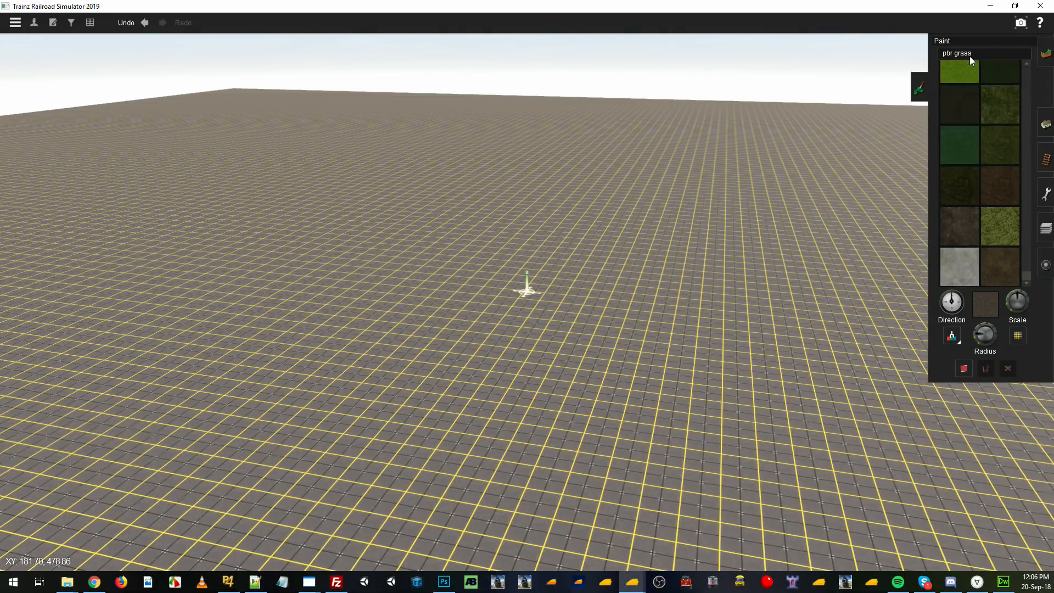
{"action": "mouse_move", "coordinate": [999, 104]}
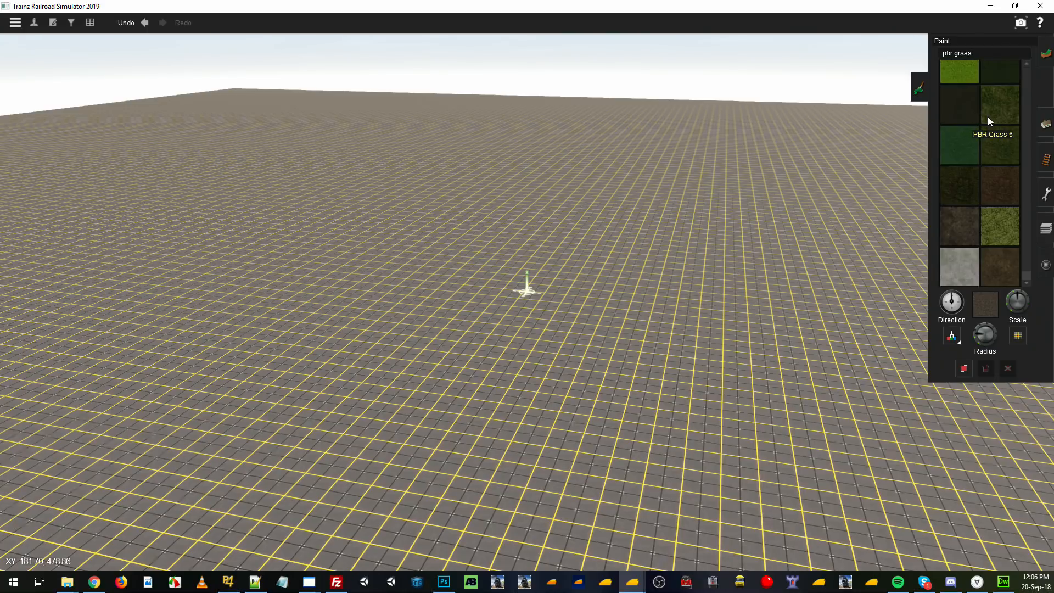
{"action": "left_click", "coordinate": [999, 105]}
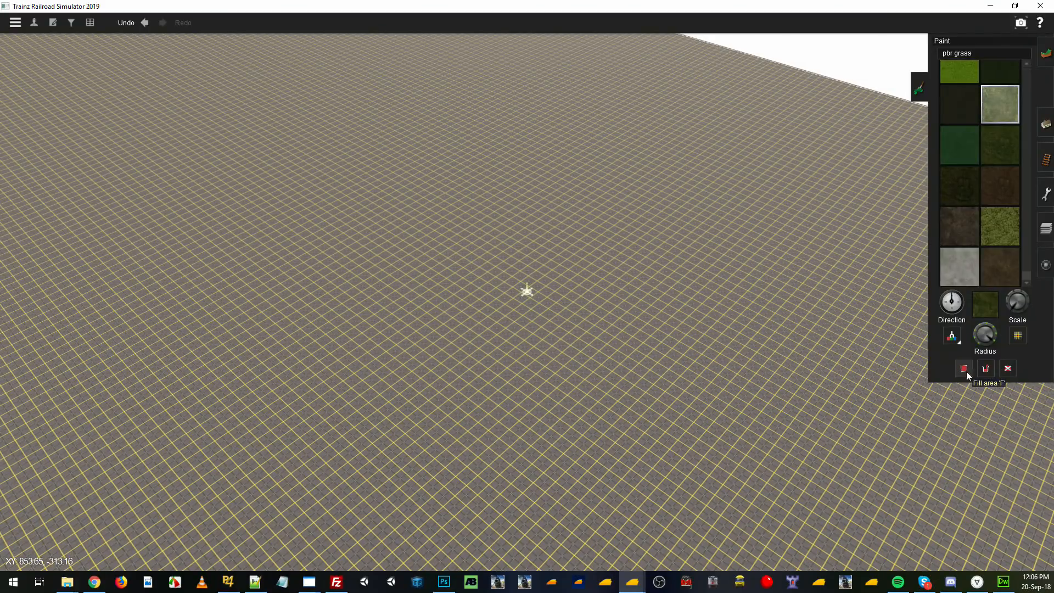
{"action": "mouse_move", "coordinate": [467, 370]}
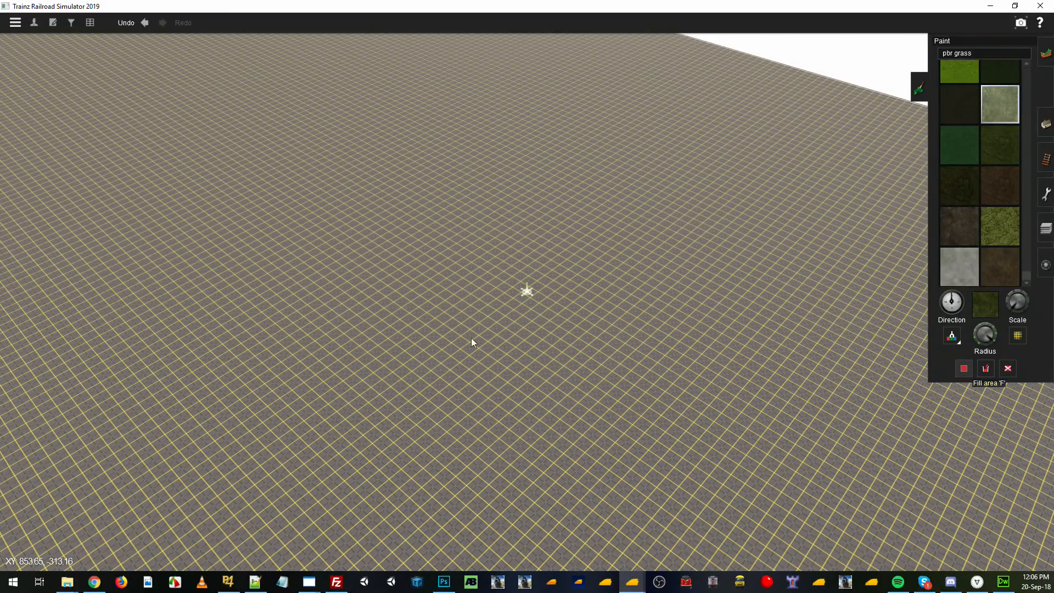
{"action": "mouse_move", "coordinate": [556, 272]}
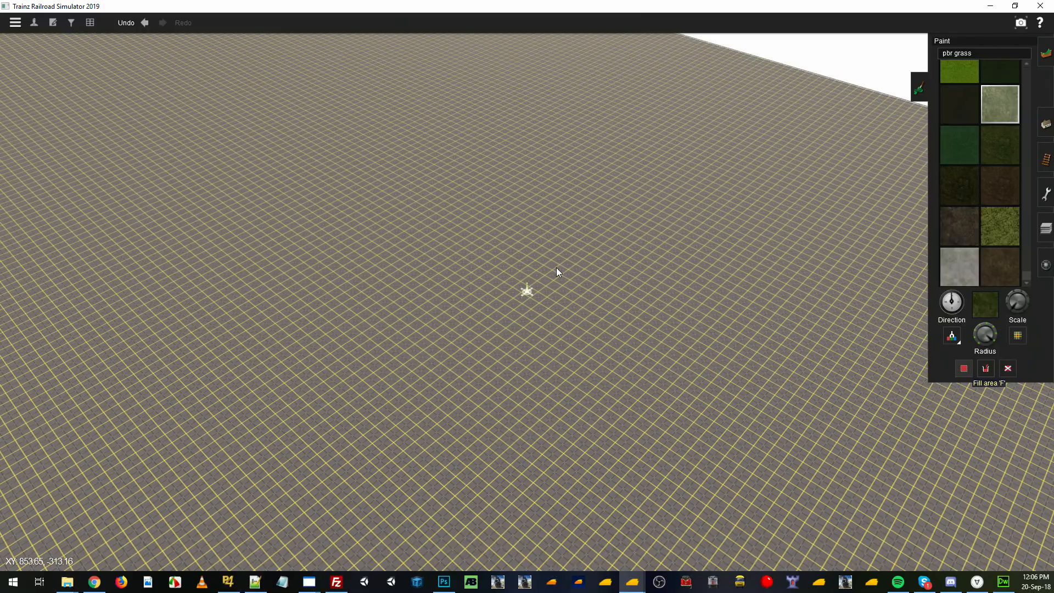
{"action": "mouse_move", "coordinate": [545, 275]}
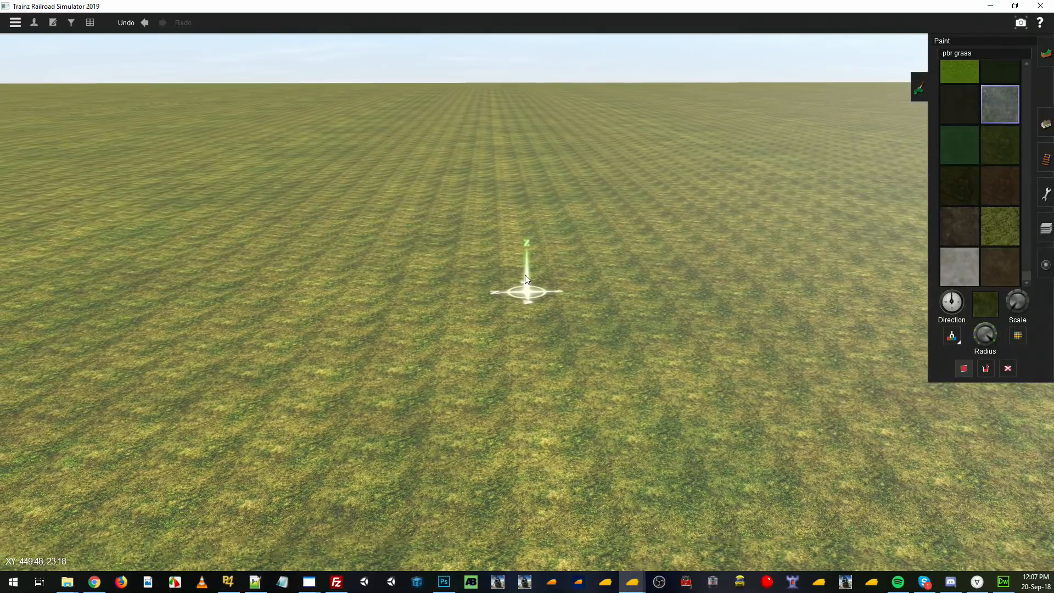
{"action": "mouse_move", "coordinate": [948, 156]}
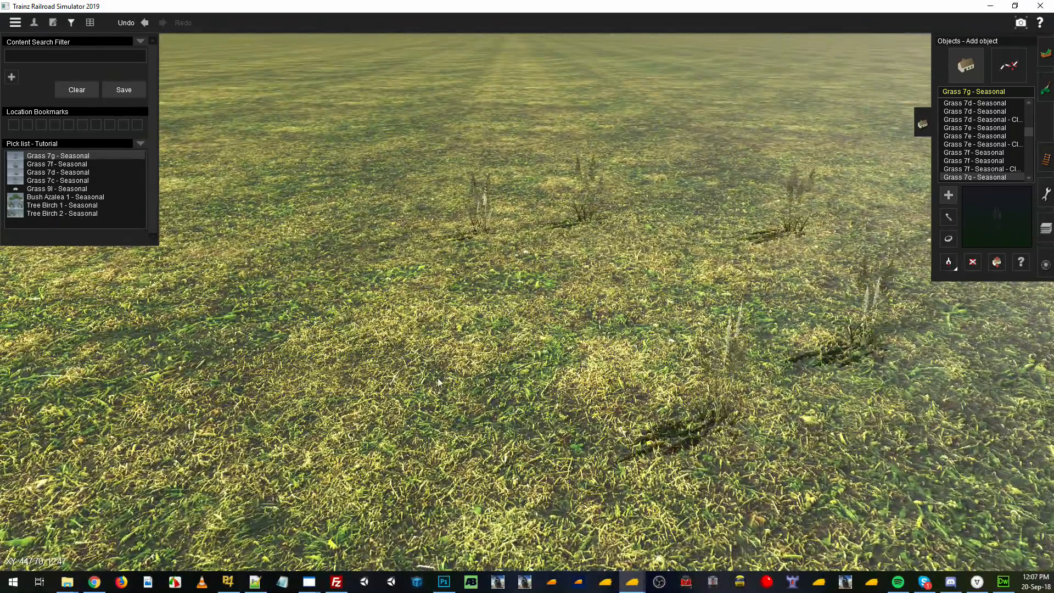
Step: Choose Grass 7f, Grass 7g and Bush Azalea 1 seasonal objects to scatter on the grass
{"action": "left_click", "coordinate": [56, 163]}
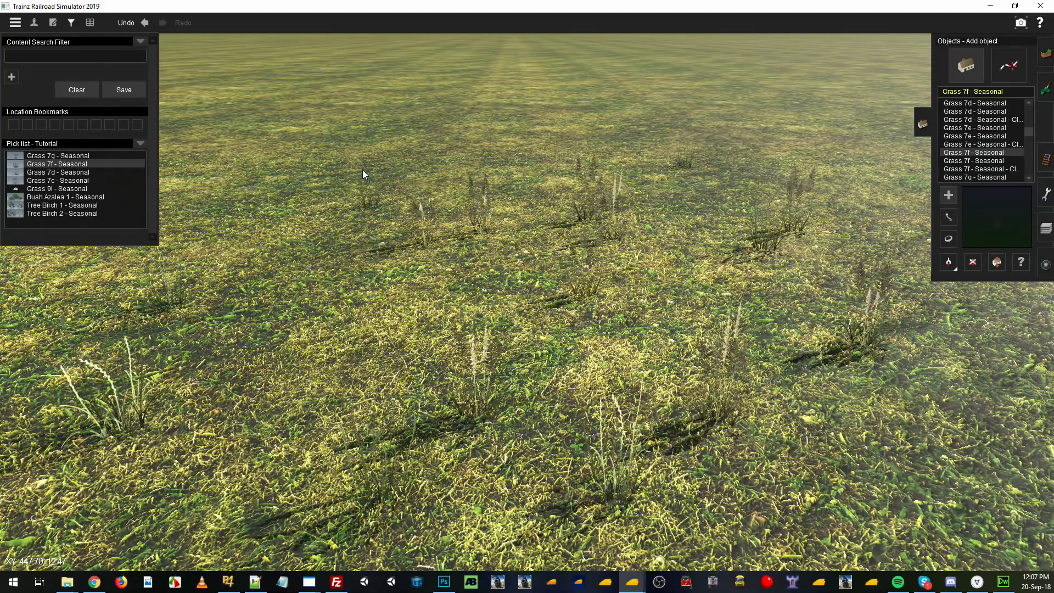
{"action": "left_click", "coordinate": [57, 173]}
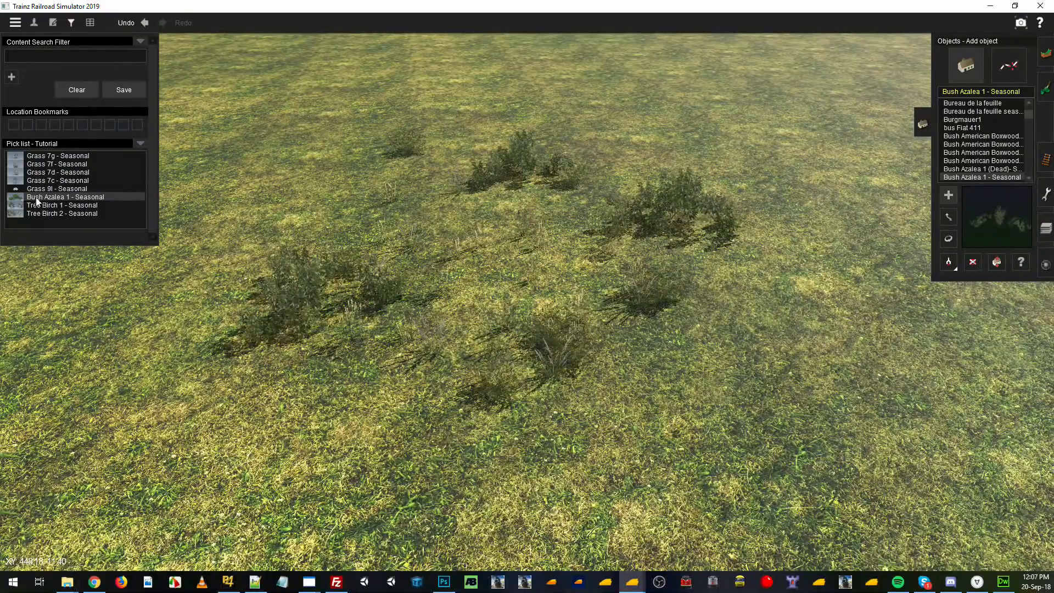
{"action": "left_click", "coordinate": [62, 206]}
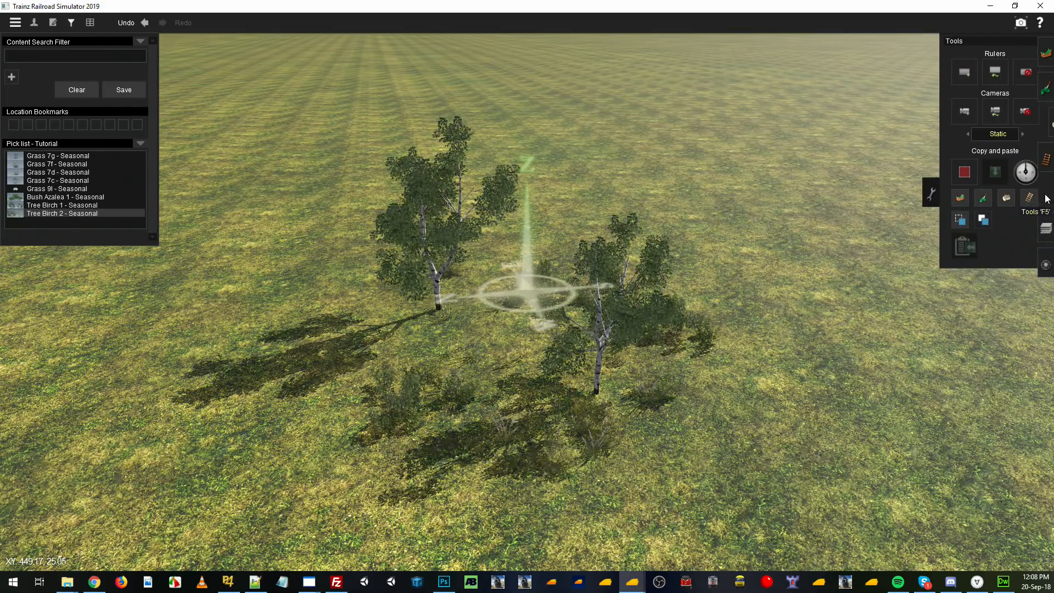
{"action": "mouse_move", "coordinate": [952, 198]}
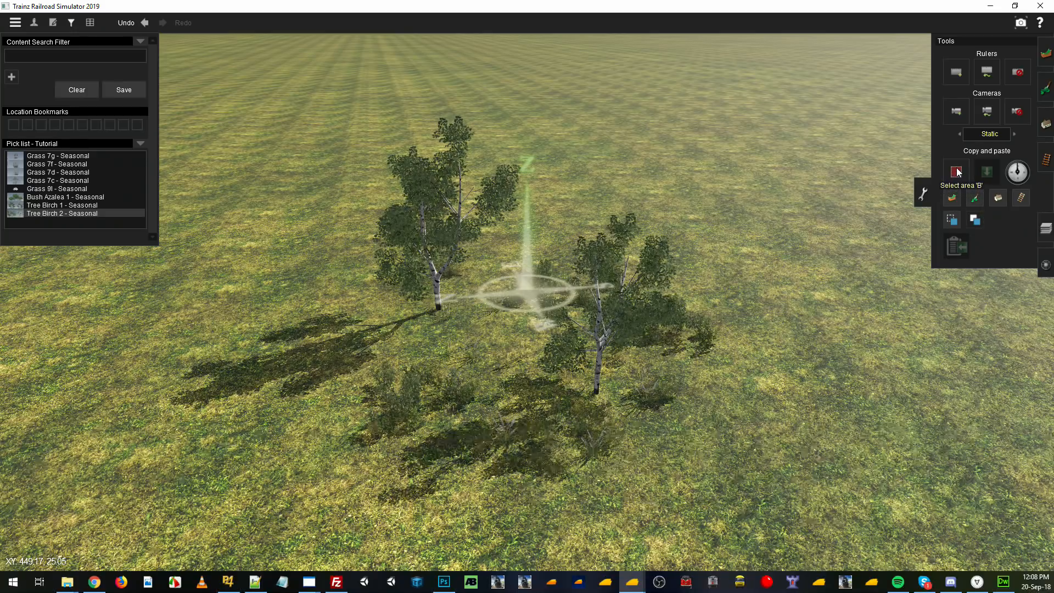
Step: Mark the area around the two birches for copying and start pasting with adjusted paste mode
{"action": "left_click", "coordinate": [956, 173]}
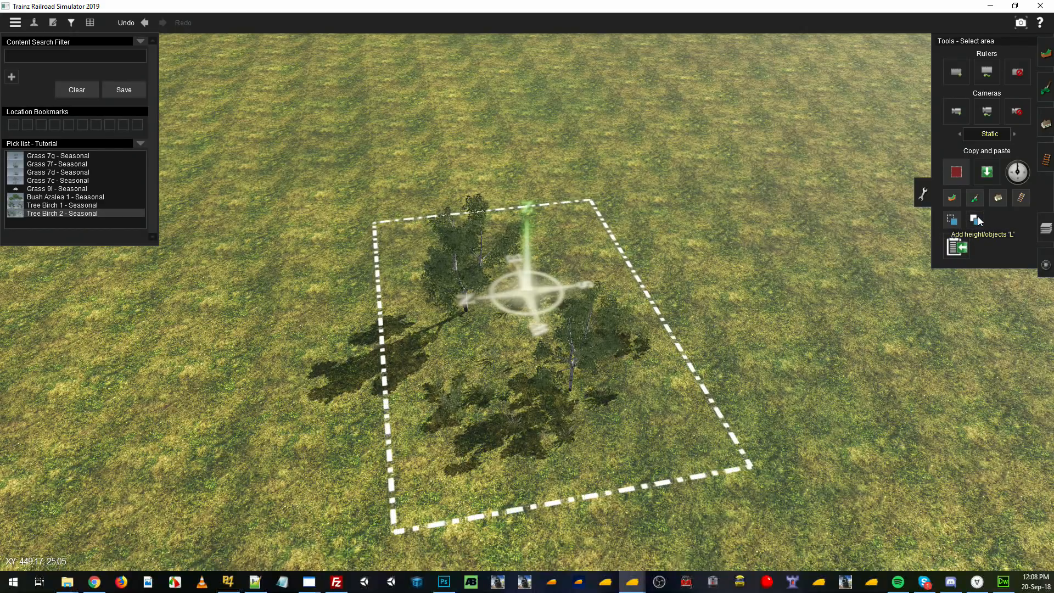
{"action": "mouse_move", "coordinate": [814, 279]}
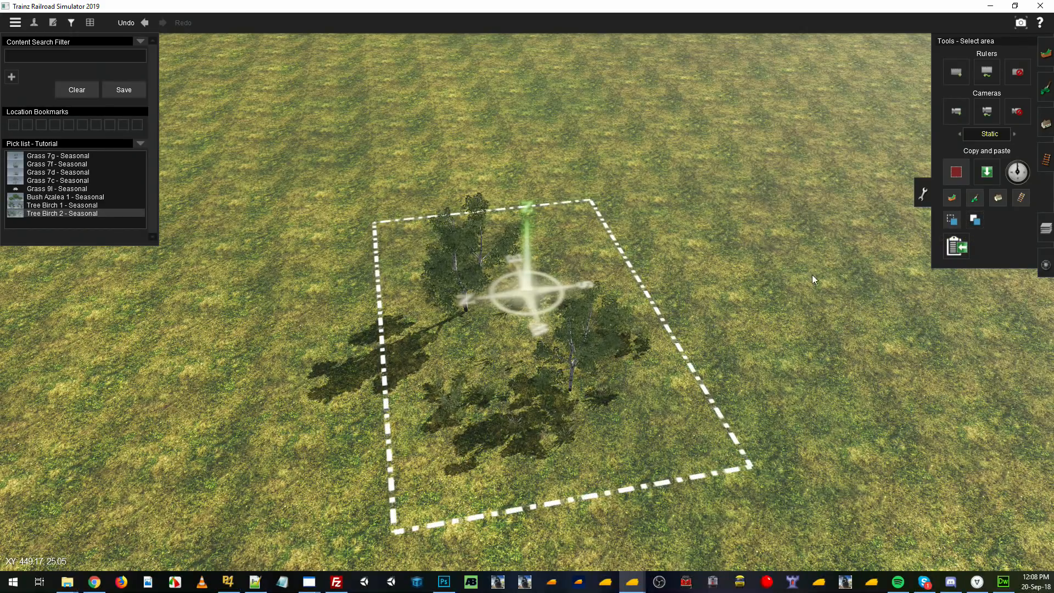
{"action": "mouse_move", "coordinate": [975, 220]}
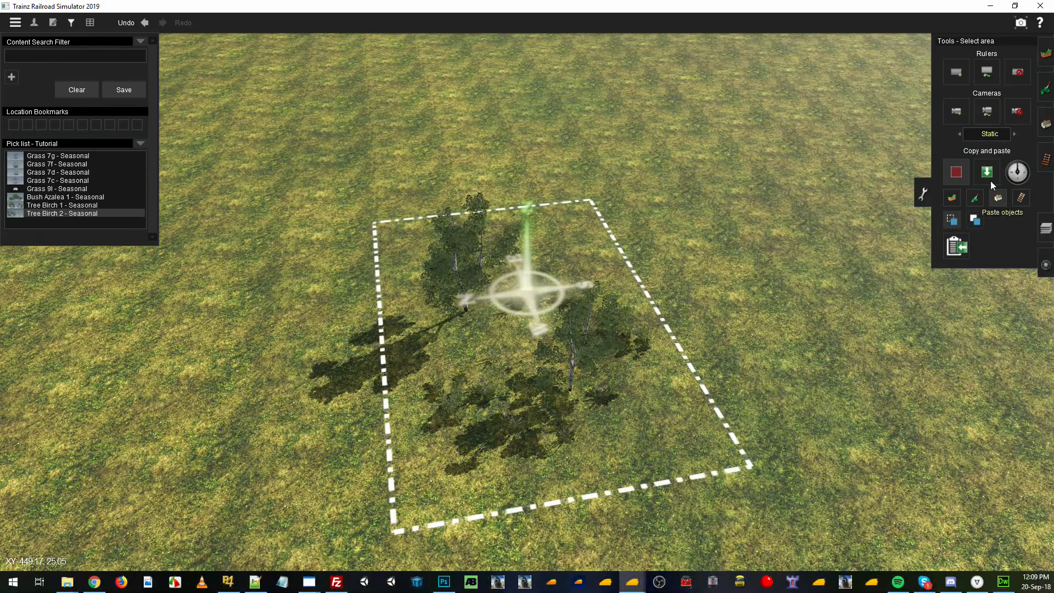
{"action": "left_click", "coordinate": [988, 172]}
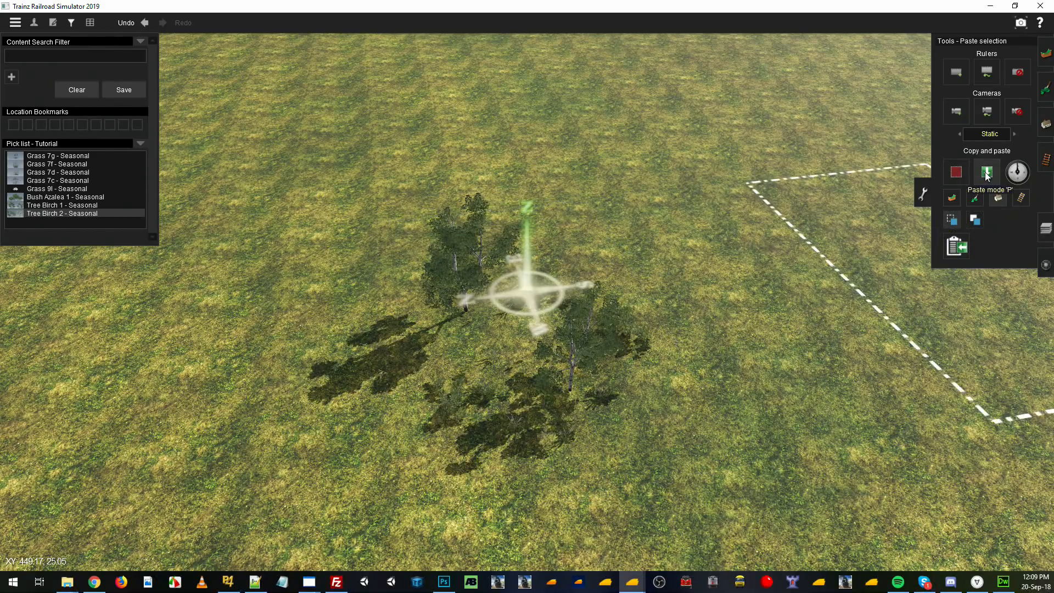
{"action": "left_click", "coordinate": [987, 171]}
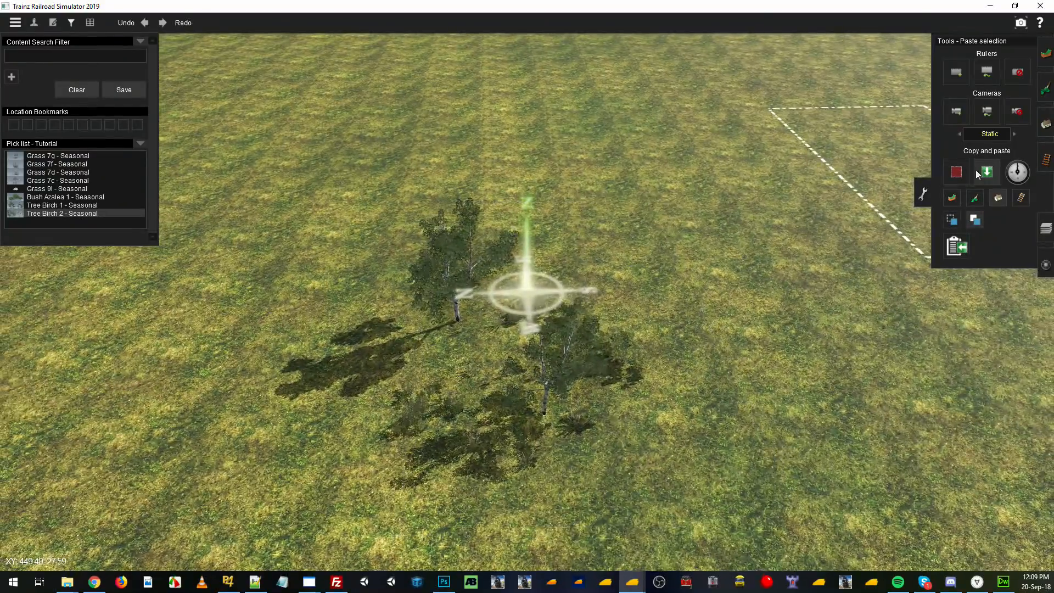
{"action": "mouse_move", "coordinate": [1018, 172]}
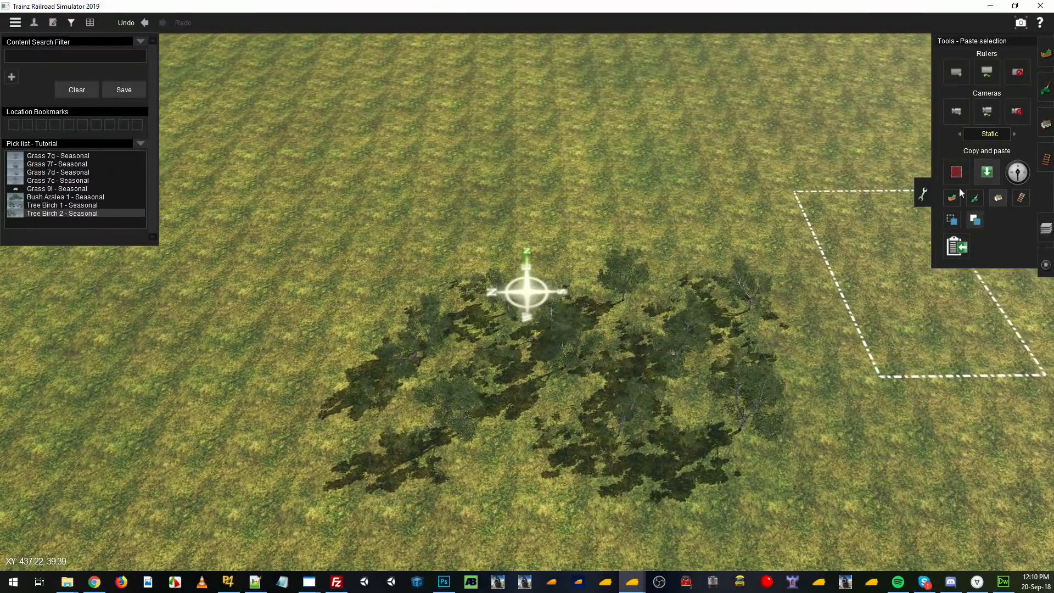
Step: Paste the birch group again with changed rotation to widen the grove
{"action": "left_click", "coordinate": [955, 173]}
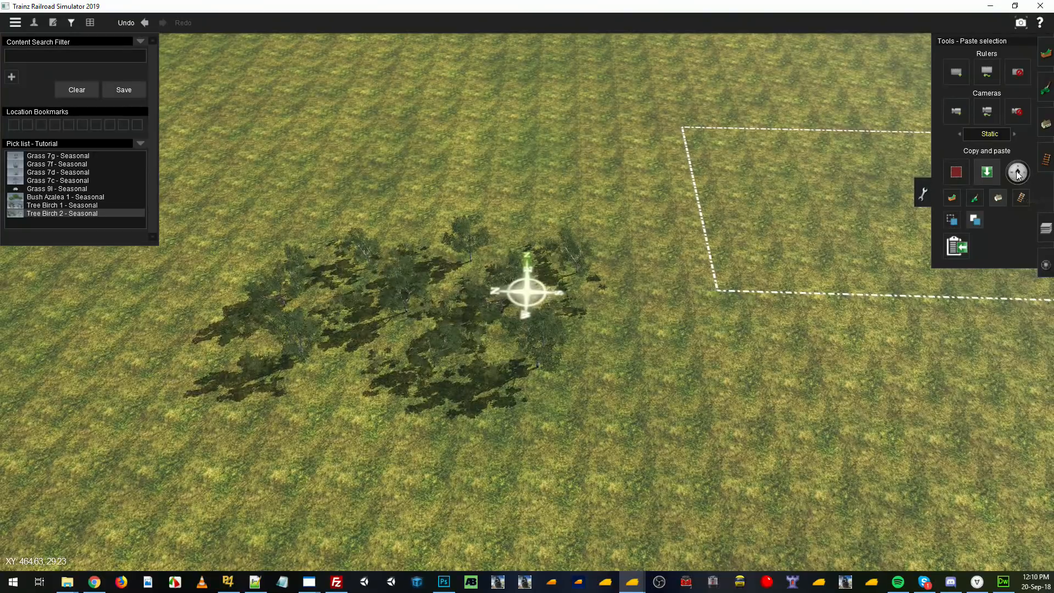
{"action": "left_click", "coordinate": [1017, 171]}
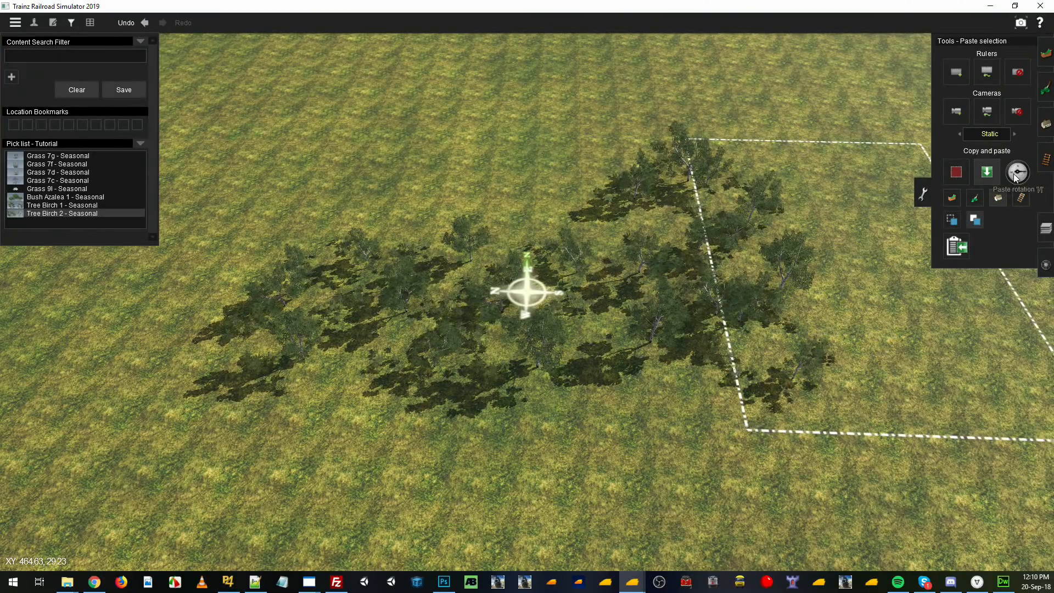
{"action": "left_click", "coordinate": [1017, 173]}
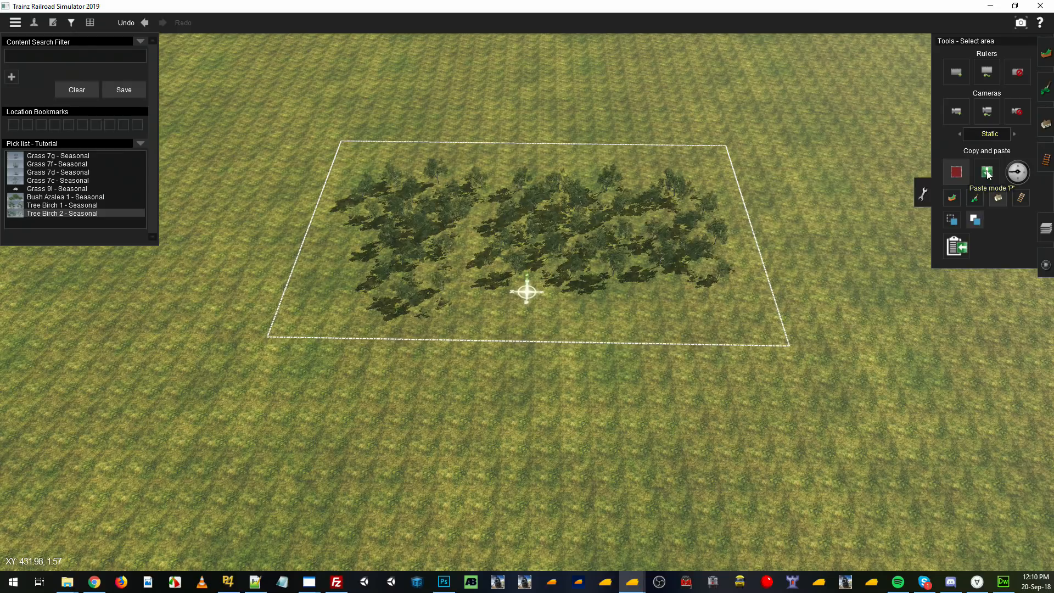
Step: Paste copies of the marked birch grove across the baseboard to form a wide forest
{"action": "left_click", "coordinate": [986, 171]}
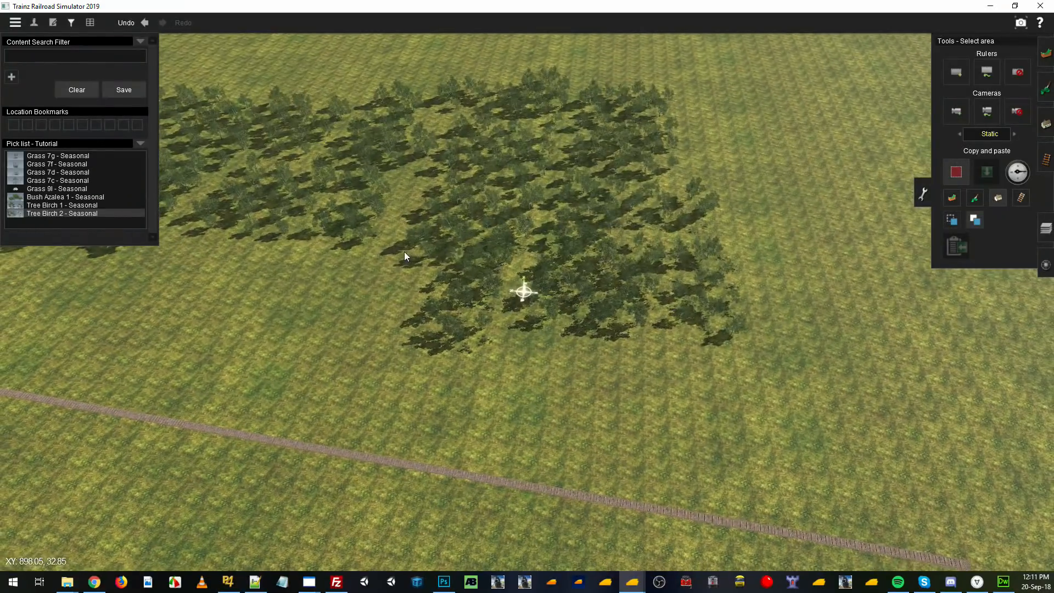
Step: Mark a rectangular forest patch and paste copies of it along the land beside the track
{"action": "left_click_drag", "start_coordinate": [526, 291], "coordinate": [777, 384]}
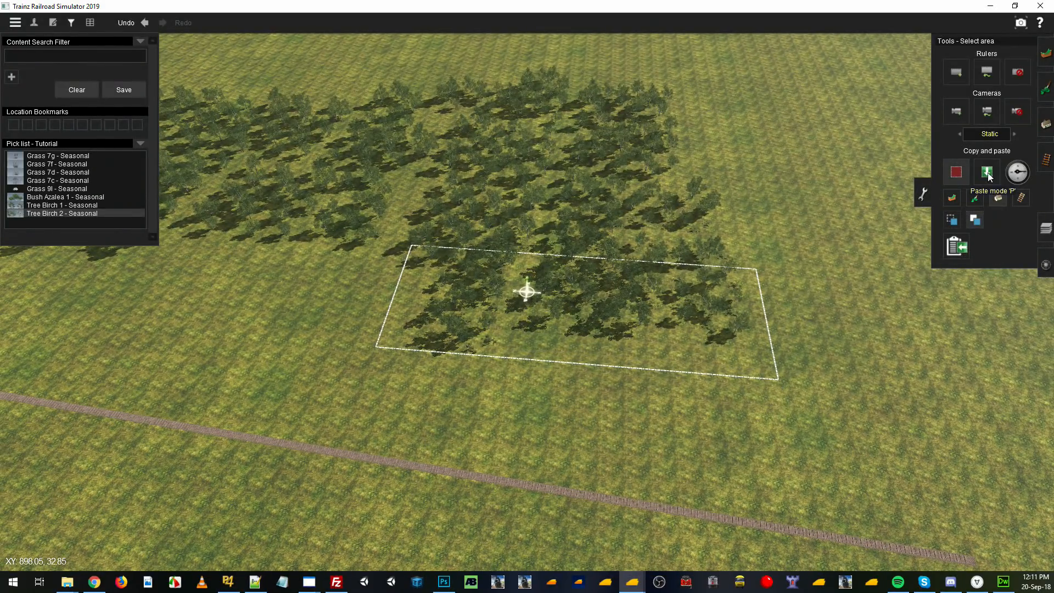
{"action": "left_click", "coordinate": [987, 172]}
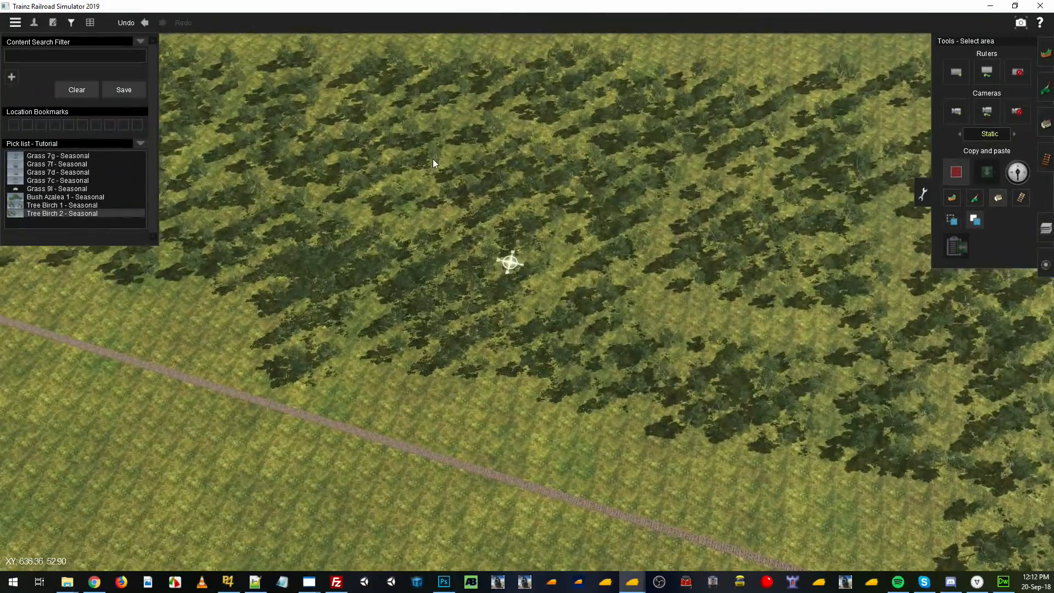
{"action": "left_click", "coordinate": [986, 172]}
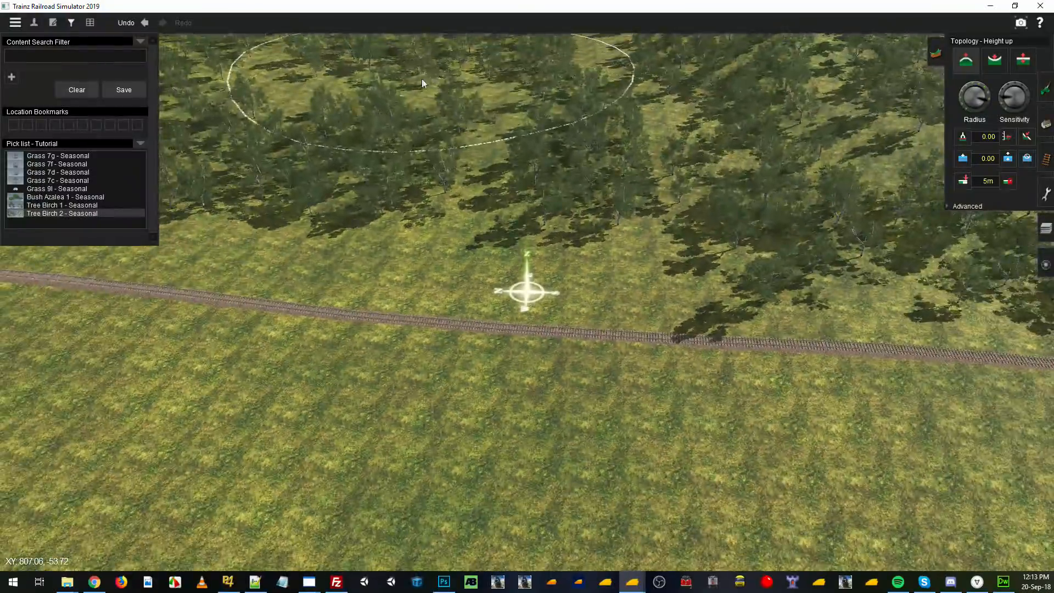
Step: Brush Height up over the forested ground beside the track to raise it into a hill
{"action": "left_click_drag", "start_coordinate": [422, 83], "coordinate": [545, 360]}
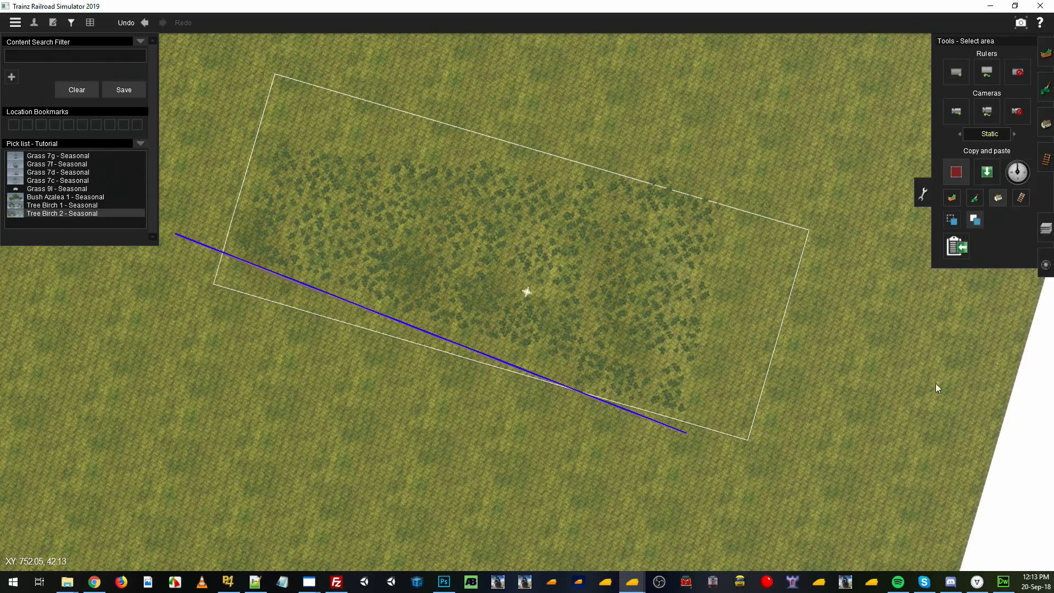
{"action": "mouse_move", "coordinate": [954, 197]}
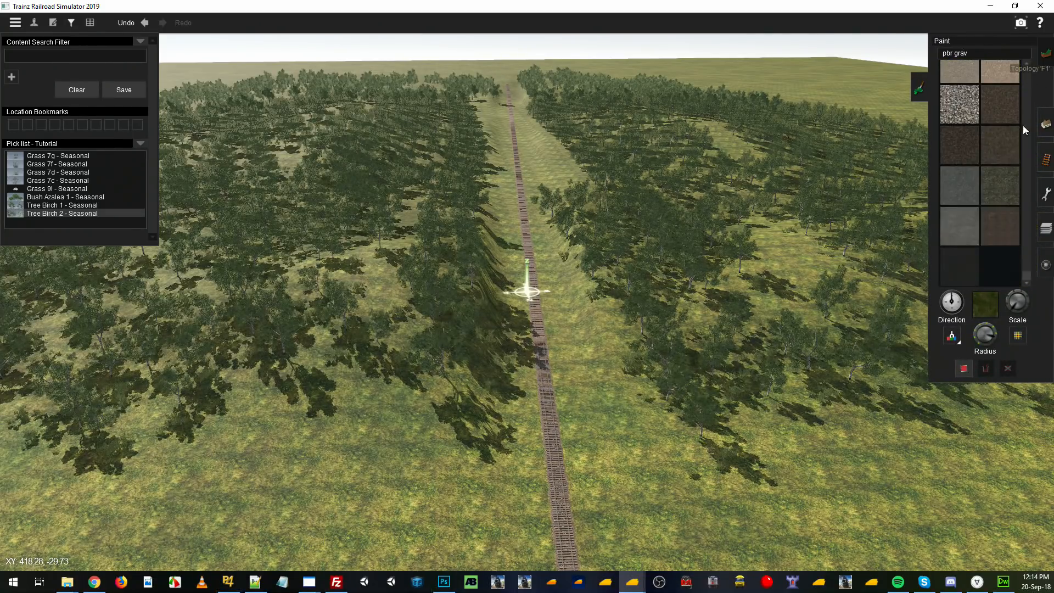
Step: Choose a gravel ground texture and paint it along the track corridor
{"action": "left_click", "coordinate": [1000, 121]}
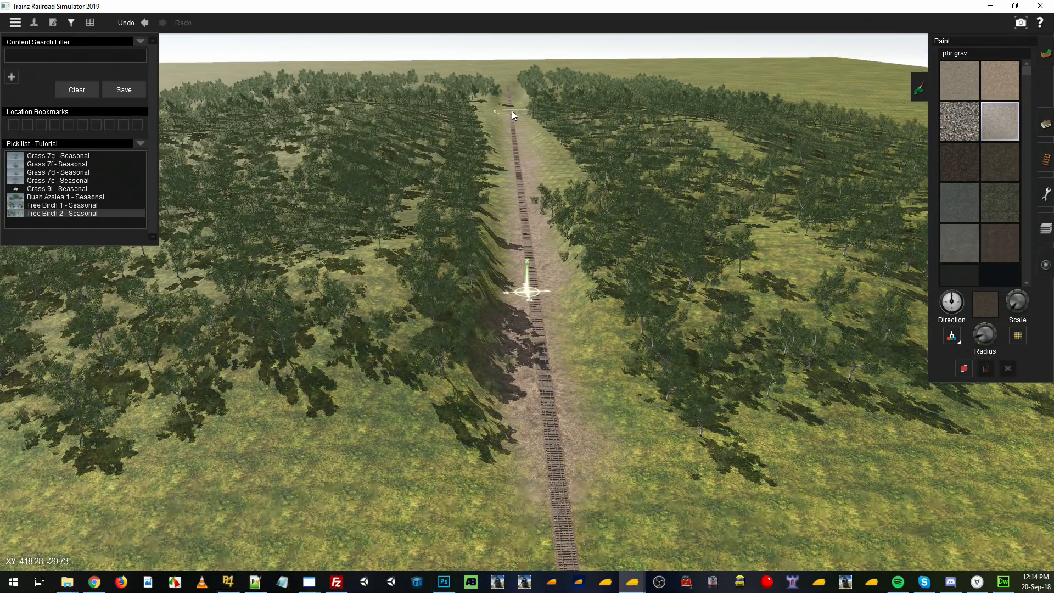
{"action": "left_click", "coordinate": [1000, 121]}
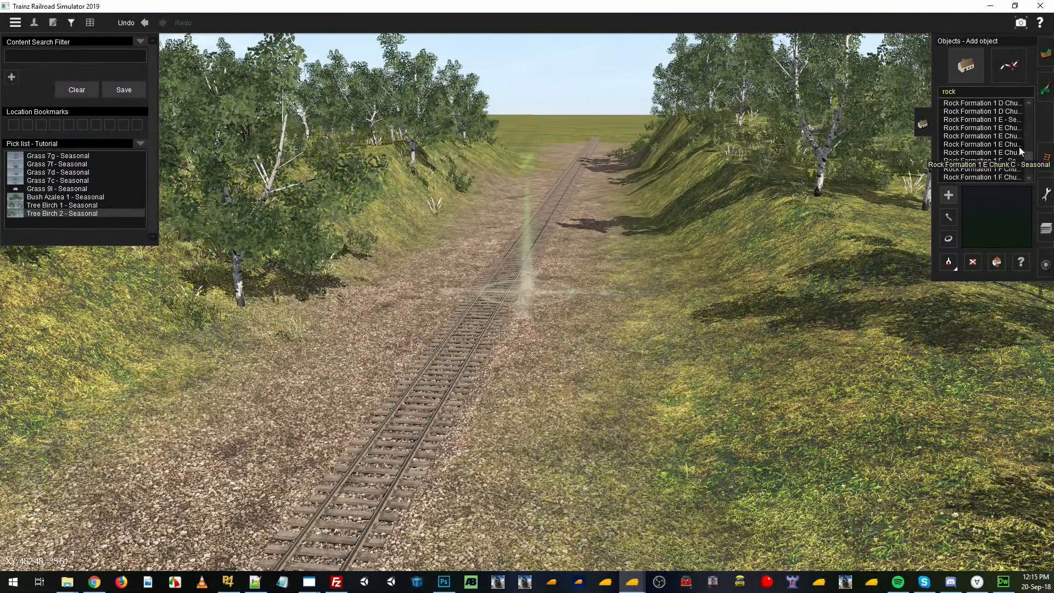
Step: Choose Rocks 8 - Rock A - Seasonal from the rock search results for placement
{"action": "scroll", "scroll_direction": "down", "scroll_amount": 3}
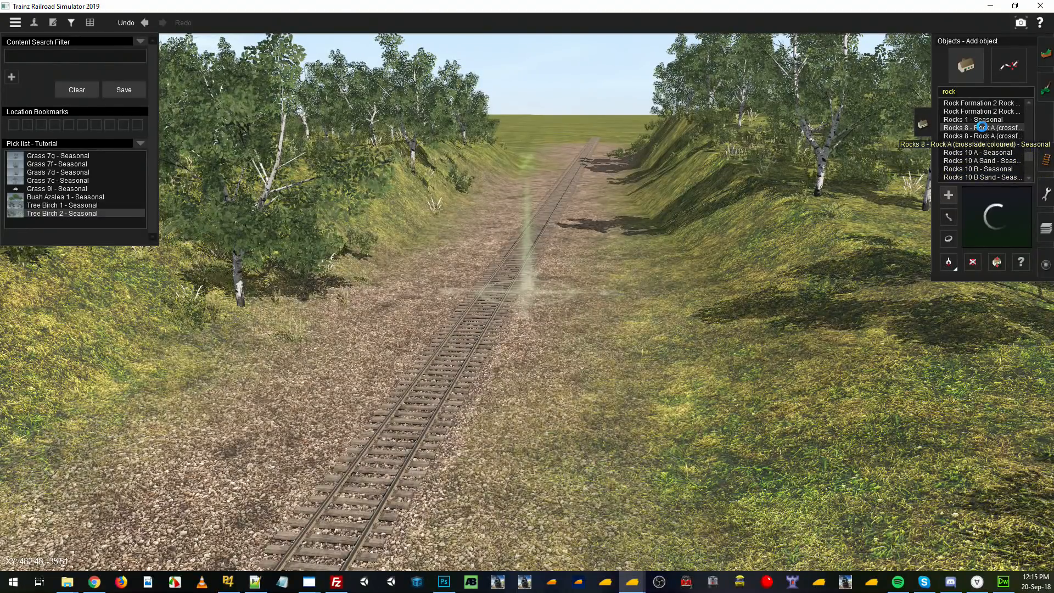
{"action": "left_click", "coordinate": [982, 144]}
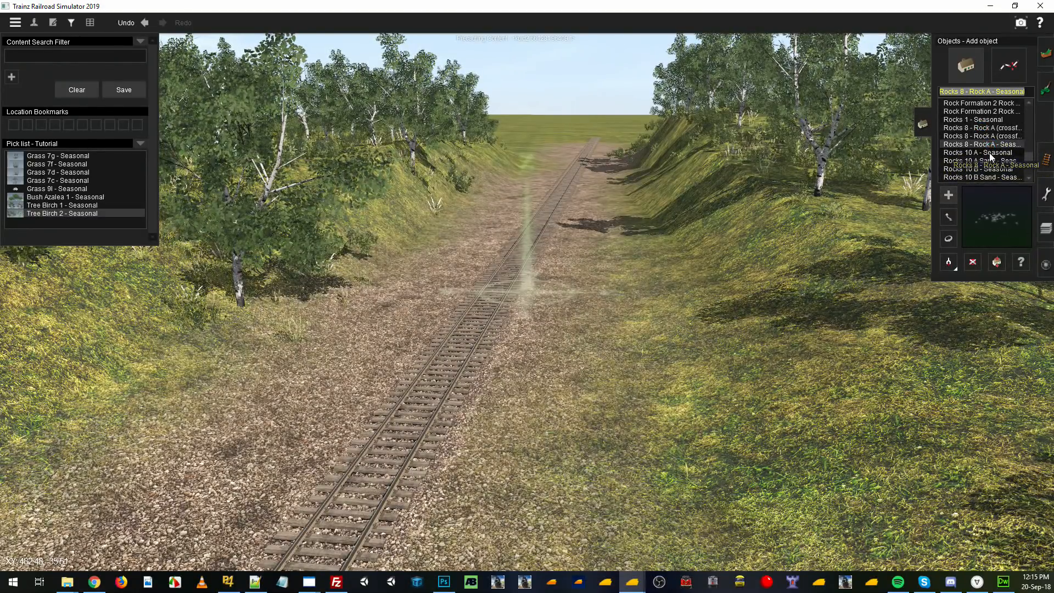